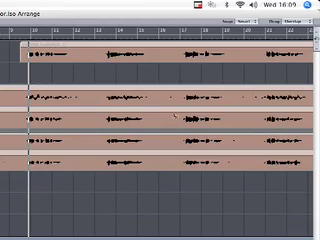
scroll("down", 3)
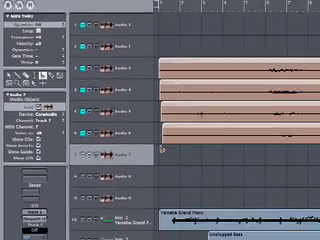
scroll("down", 3)
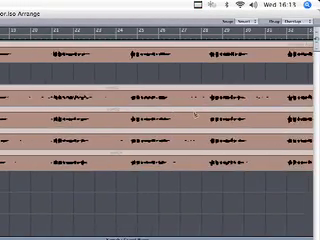
scroll("right", 3)
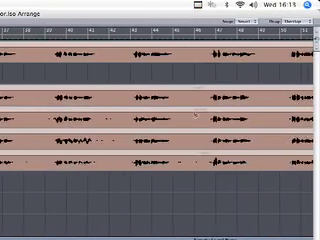